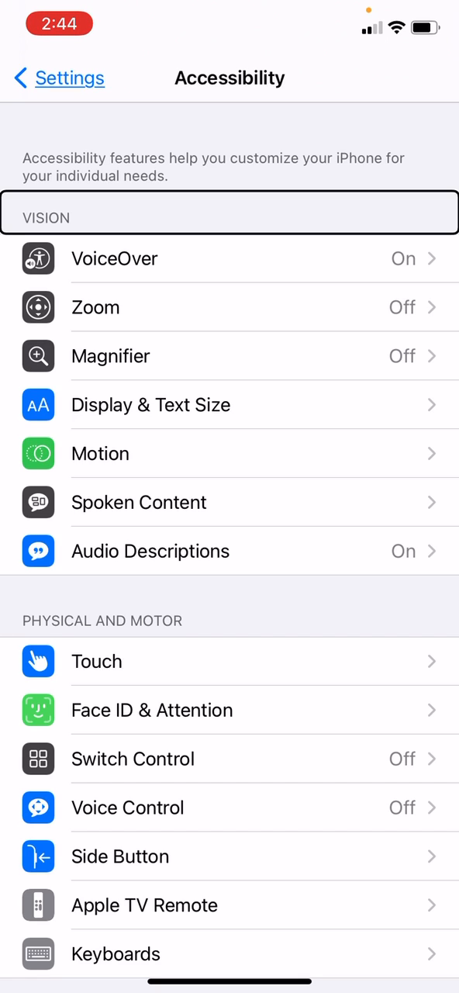
- Open the VoiceOver settings page from the Accessibility list
click(229, 258)
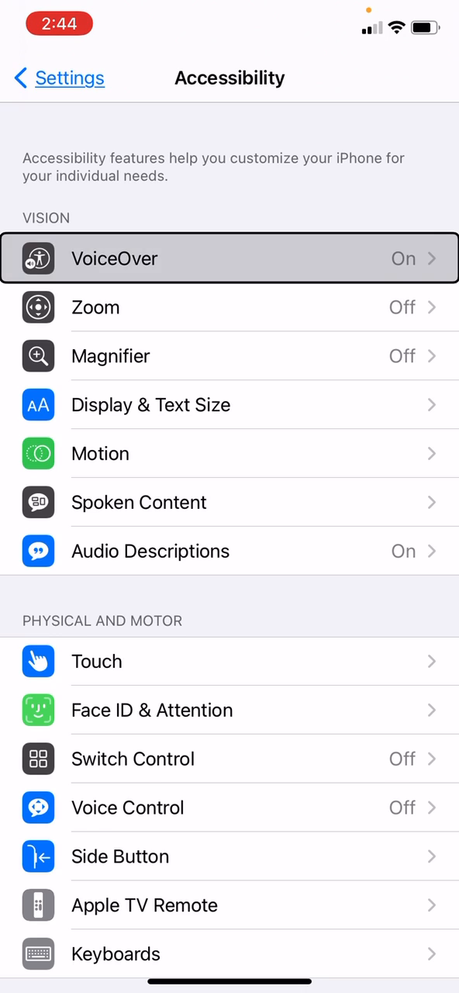
click(229, 258)
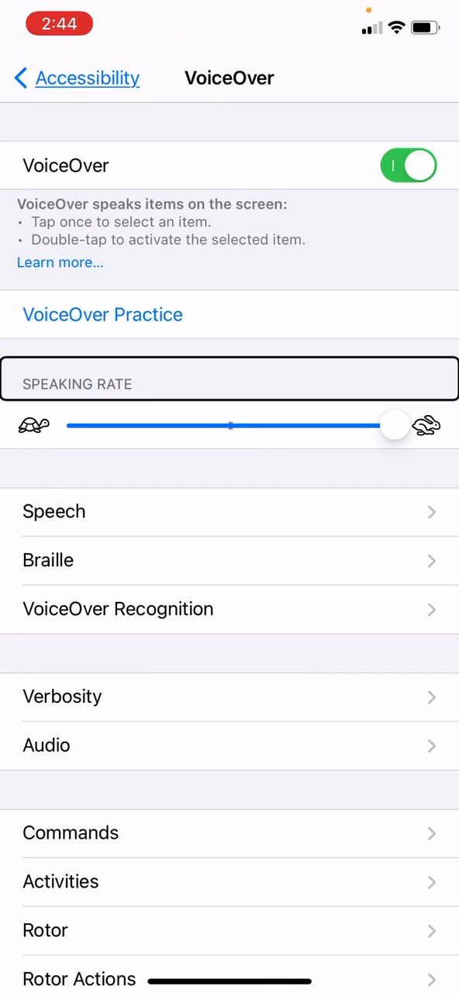
- Open VoiceOver's Audio settings page
click(230, 513)
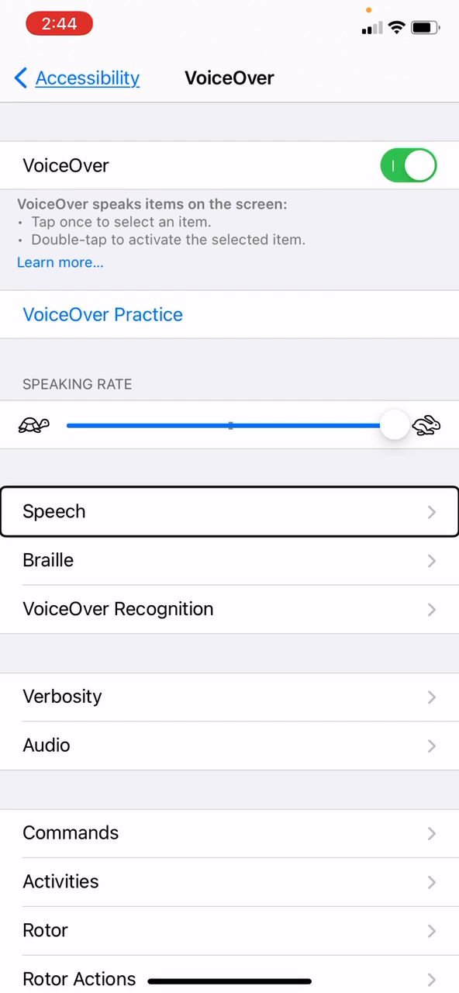
click(230, 744)
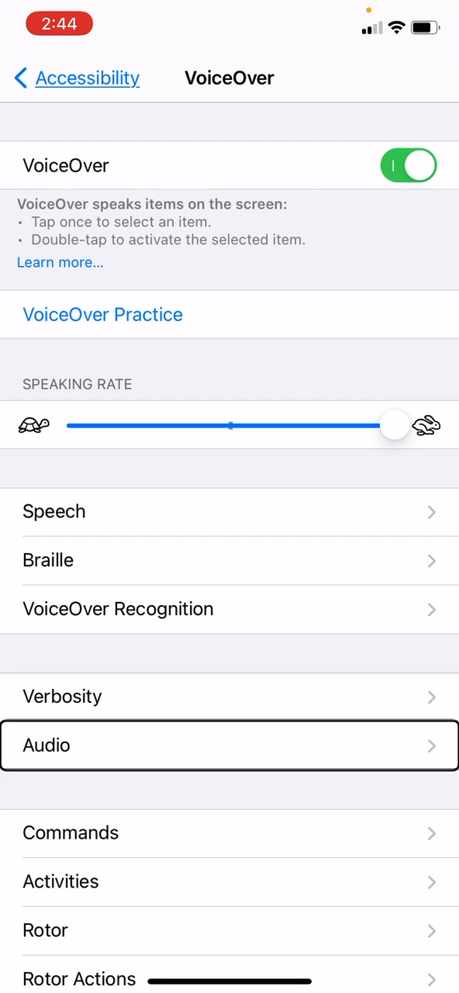
click(230, 745)
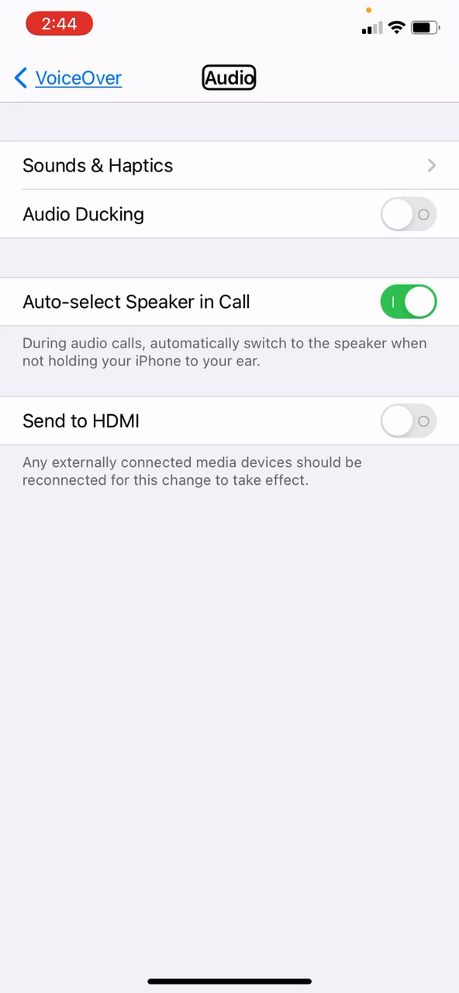
- Open the Sounds & Haptics page within VoiceOver Audio
click(229, 164)
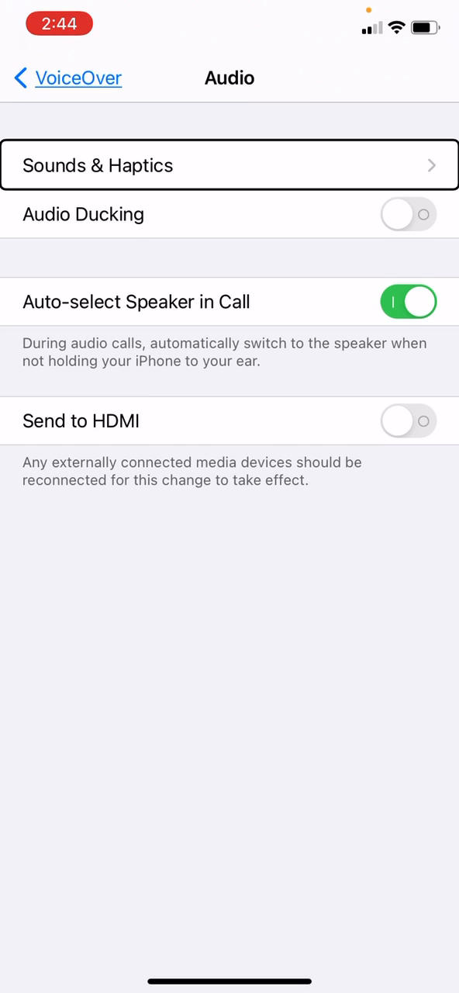
click(230, 165)
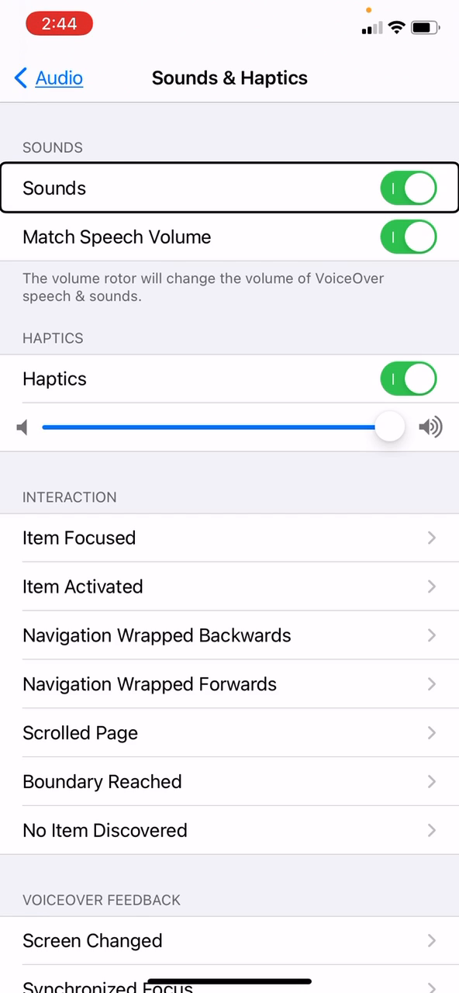
- Open the Detected Text & Images sound page under VoiceOver Feedback
click(229, 379)
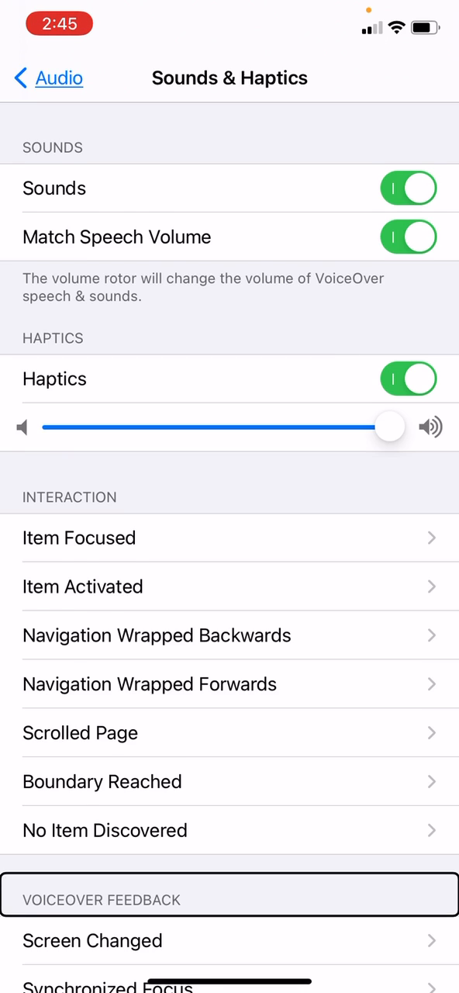
scroll(down, 3)
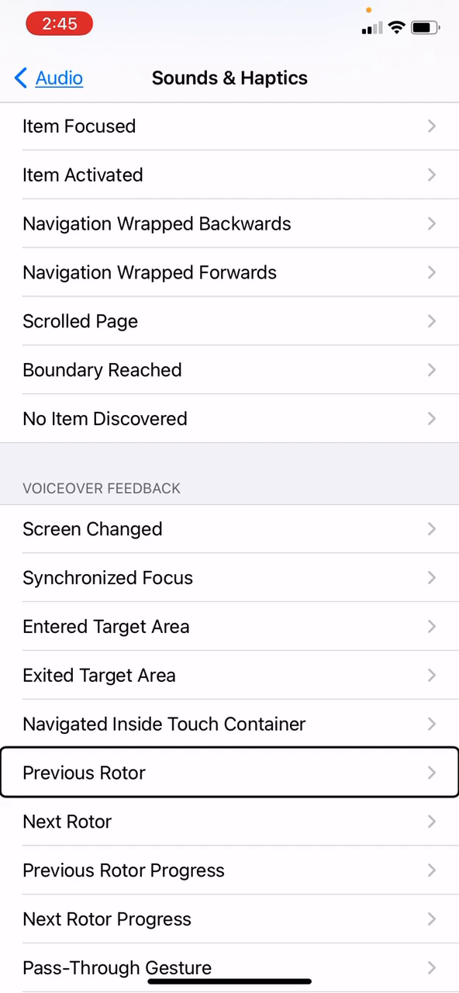
scroll(down, 3)
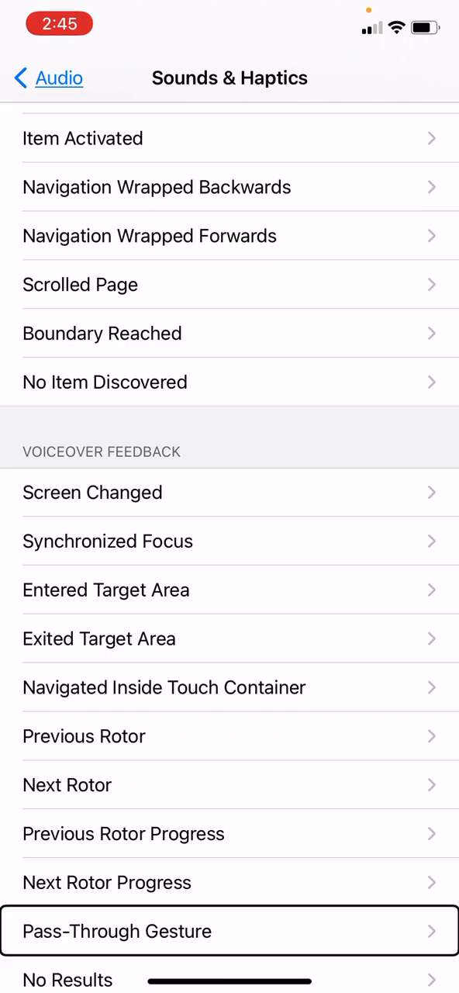
scroll(down, 3)
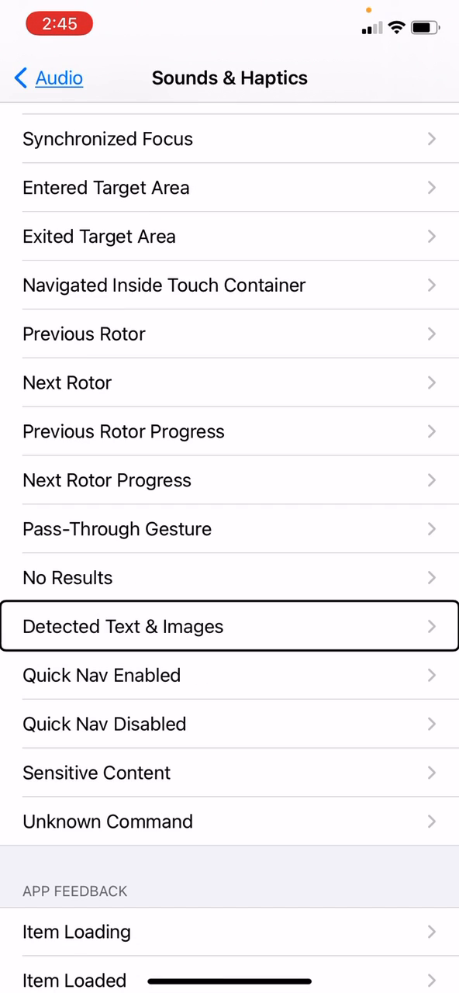
click(230, 627)
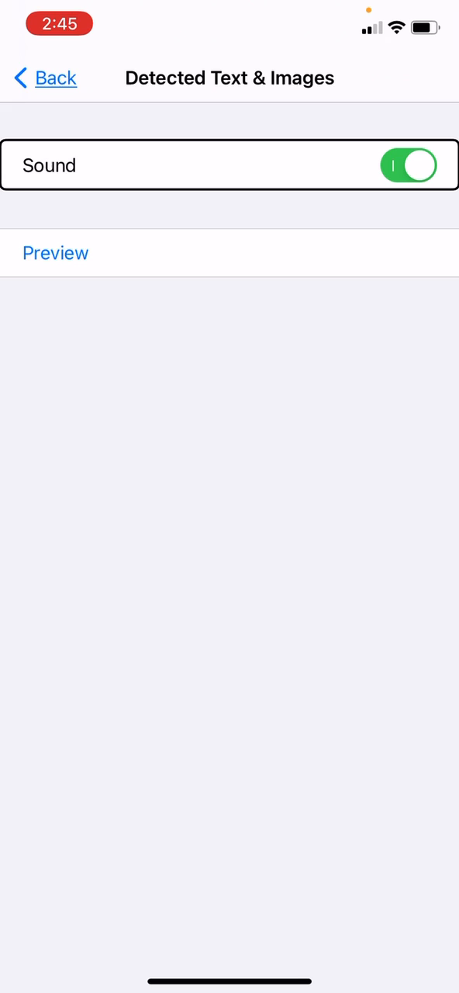
- Switch the Detected Text & Images sound off and return to Sounds & Haptics
click(56, 251)
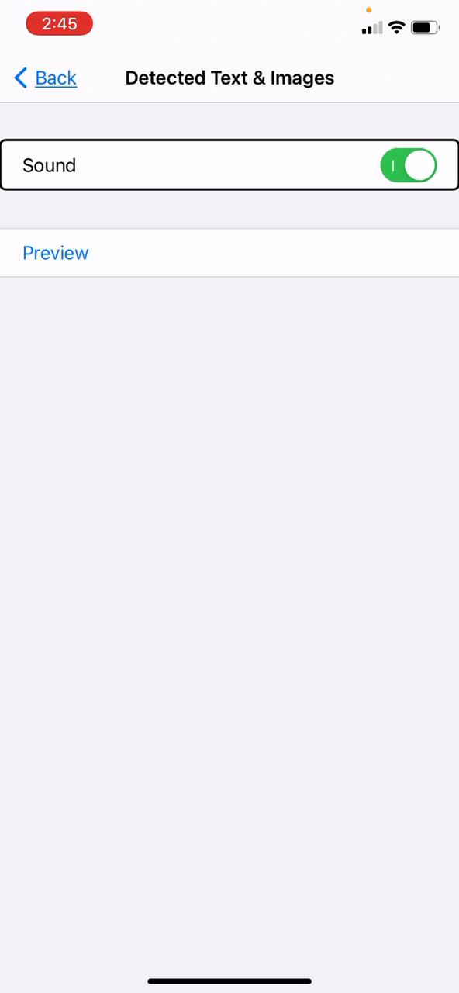
click(409, 165)
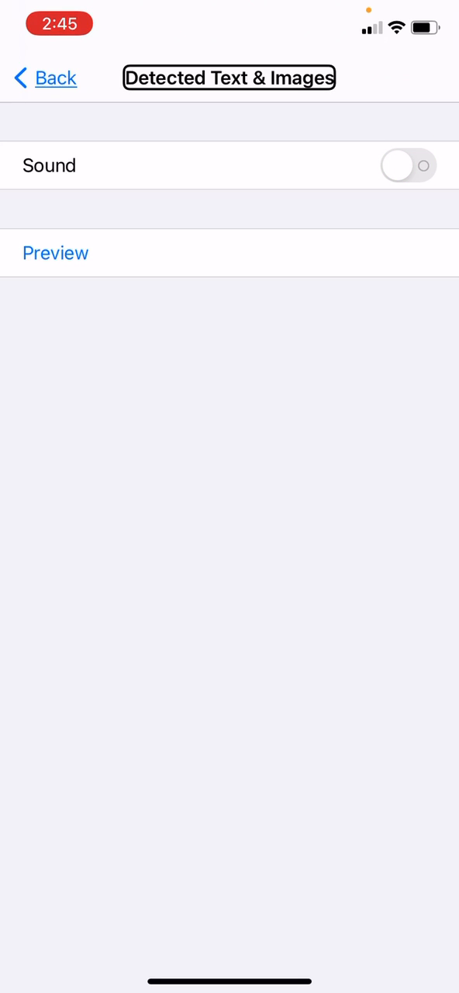
click(47, 78)
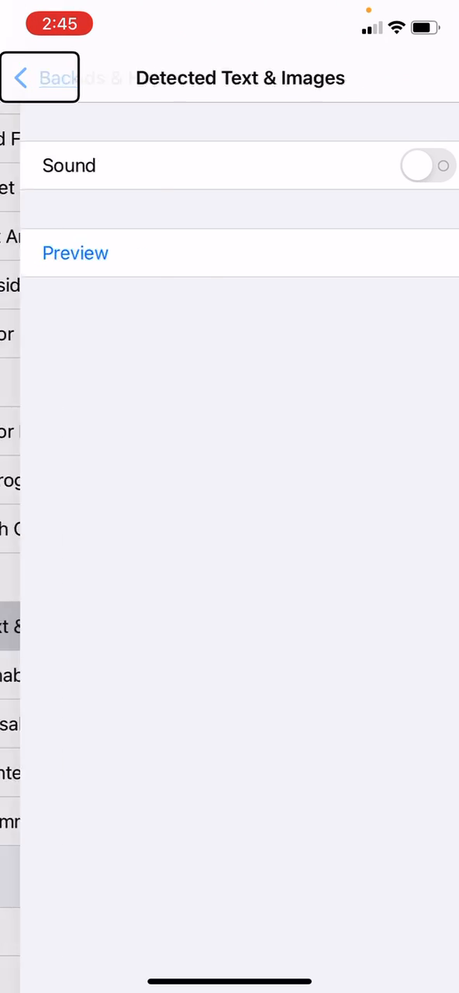